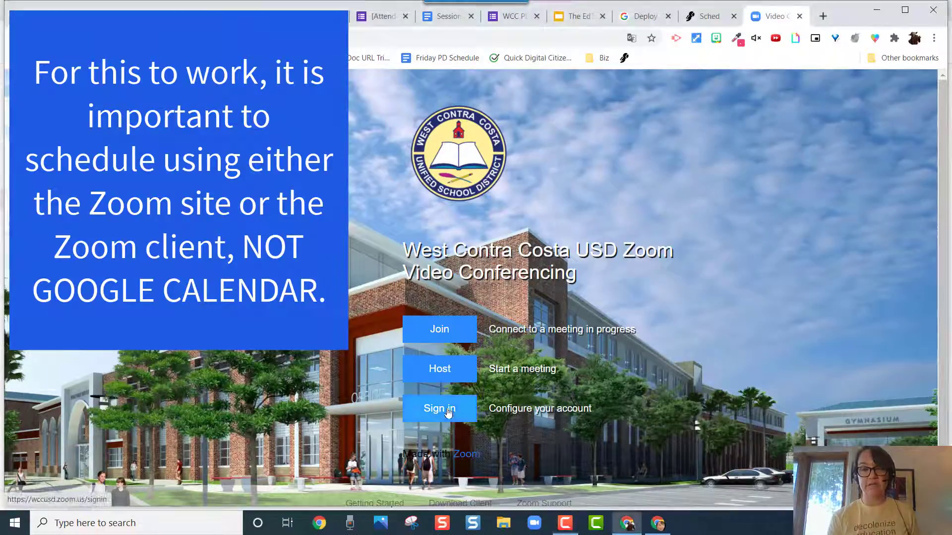
- Sign in to the district Zoom account to reach the Upcoming meetings list
{"action": "left_click", "coordinate": [438, 408]}
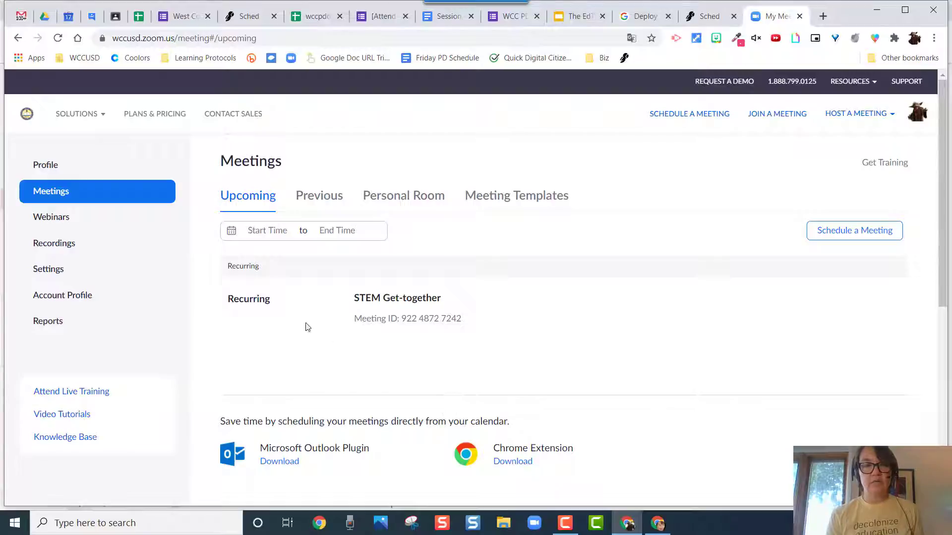
{"action": "mouse_move", "coordinate": [48, 268]}
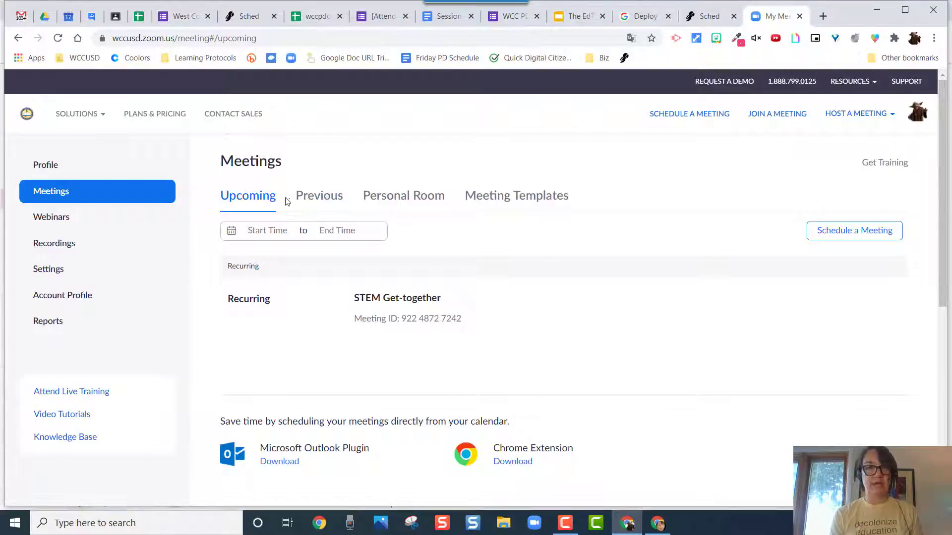
- Begin scheduling a new meeting titled My Meeting and scroll to its Meeting Options
{"action": "left_click", "coordinate": [854, 230]}
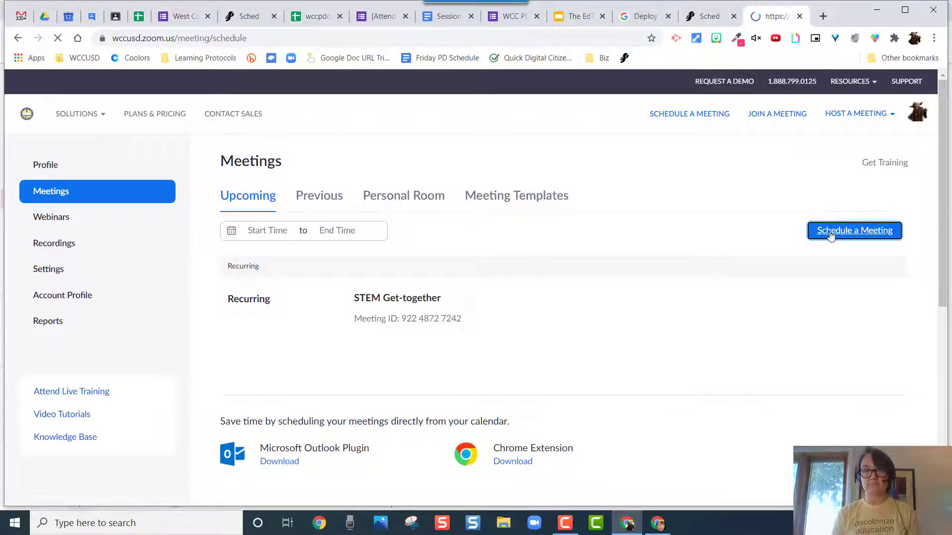
{"action": "left_click", "coordinate": [853, 230]}
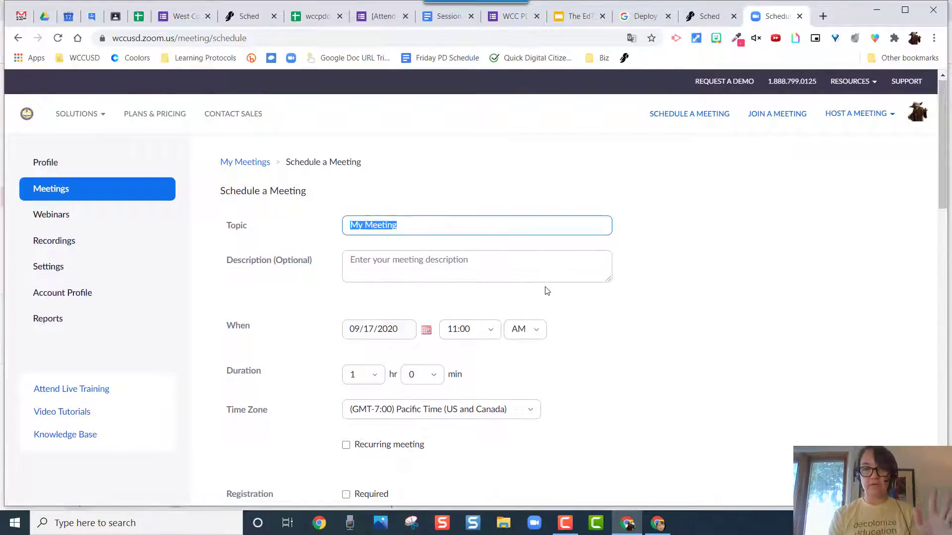
{"action": "scroll", "scroll_direction": "down", "scroll_amount": 3}
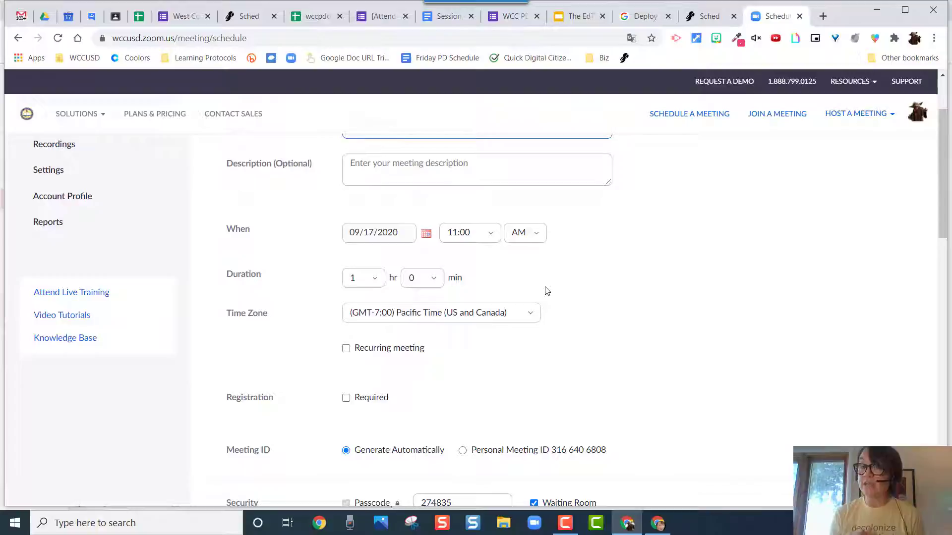
{"action": "scroll", "scroll_direction": "down", "scroll_amount": 3}
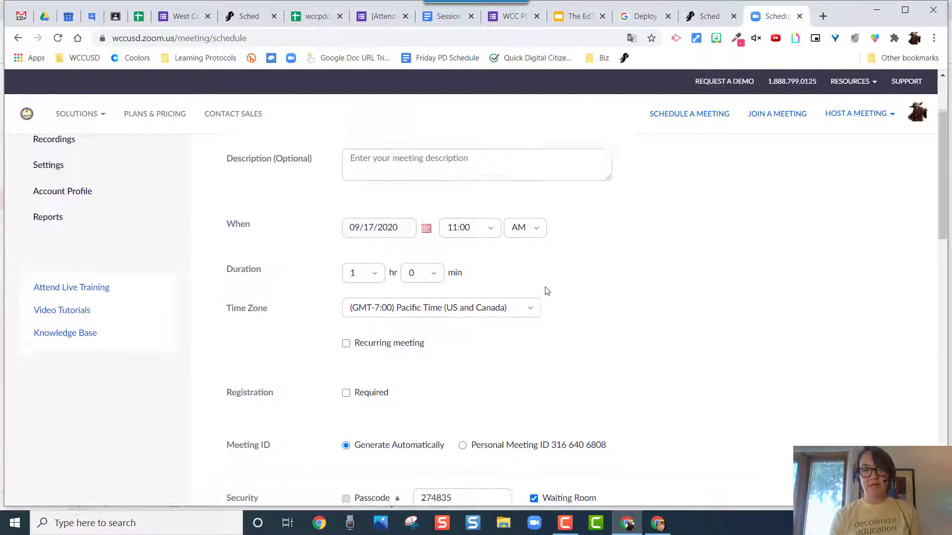
{"action": "scroll", "scroll_direction": "down", "scroll_amount": 3}
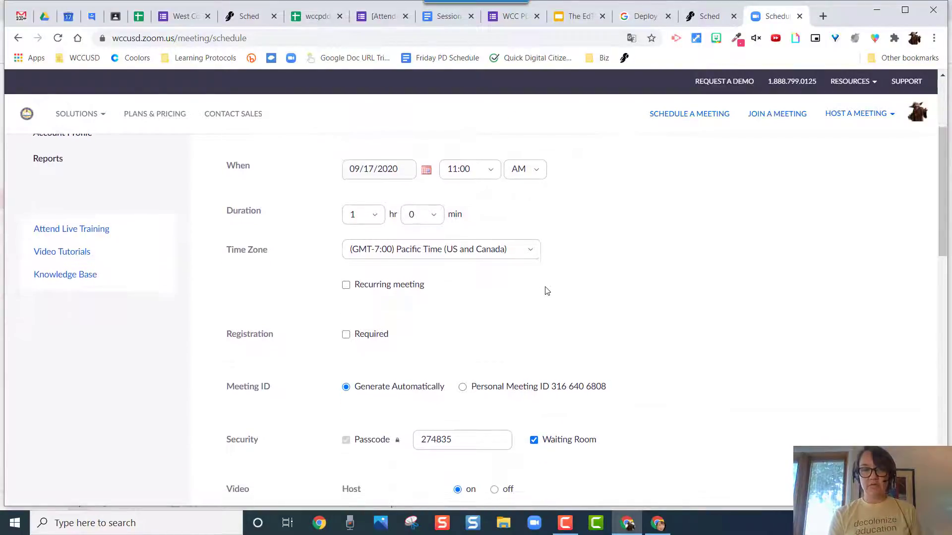
{"action": "scroll", "scroll_direction": "down", "scroll_amount": 3}
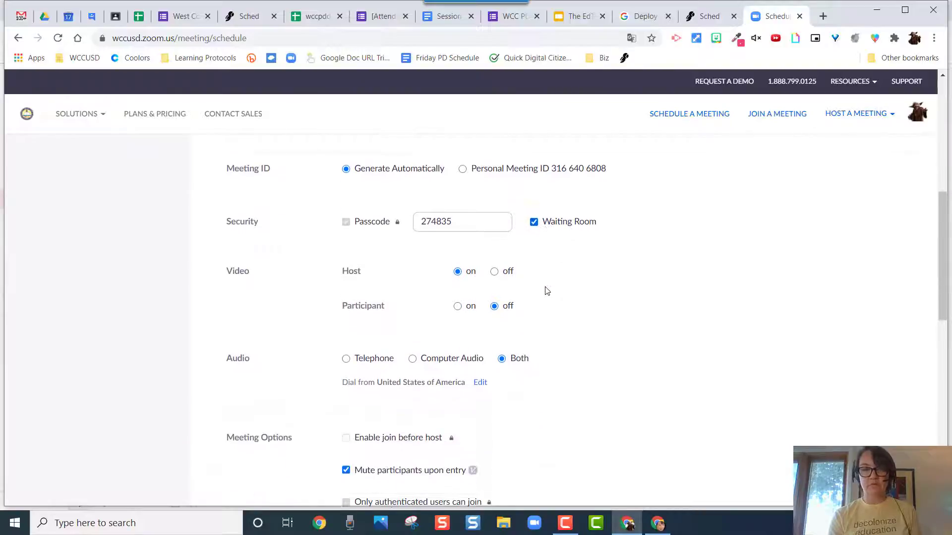
{"action": "scroll", "scroll_direction": "down", "scroll_amount": 3}
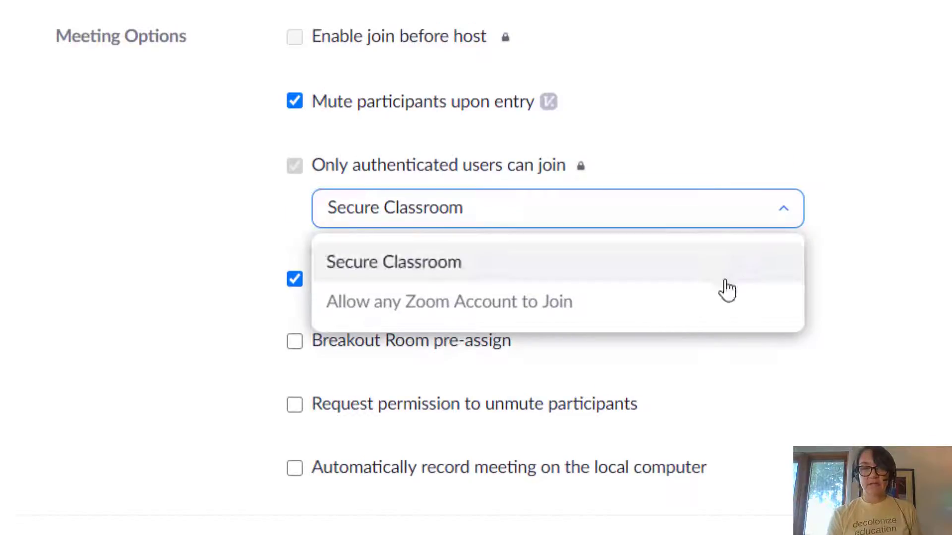
{"action": "mouse_move", "coordinate": [725, 303]}
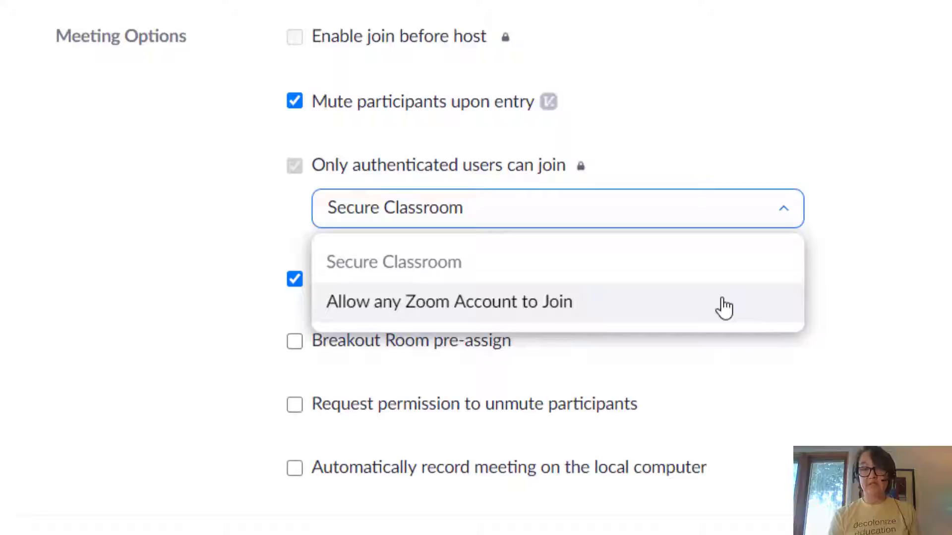
- Choose Allow any Zoom Account to Join as the authenticated-join requirement
{"action": "left_click", "coordinate": [449, 302]}
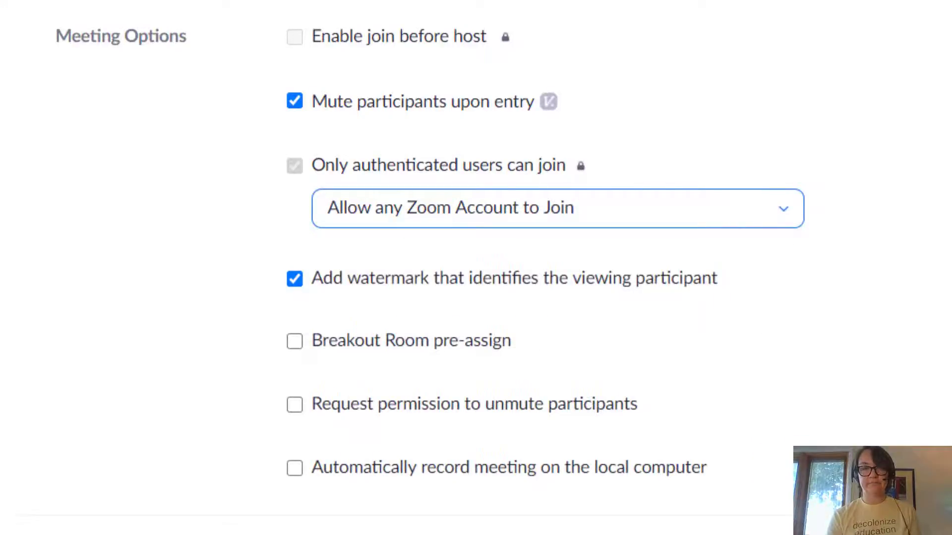
{"action": "scroll", "scroll_direction": "down", "scroll_amount": 3}
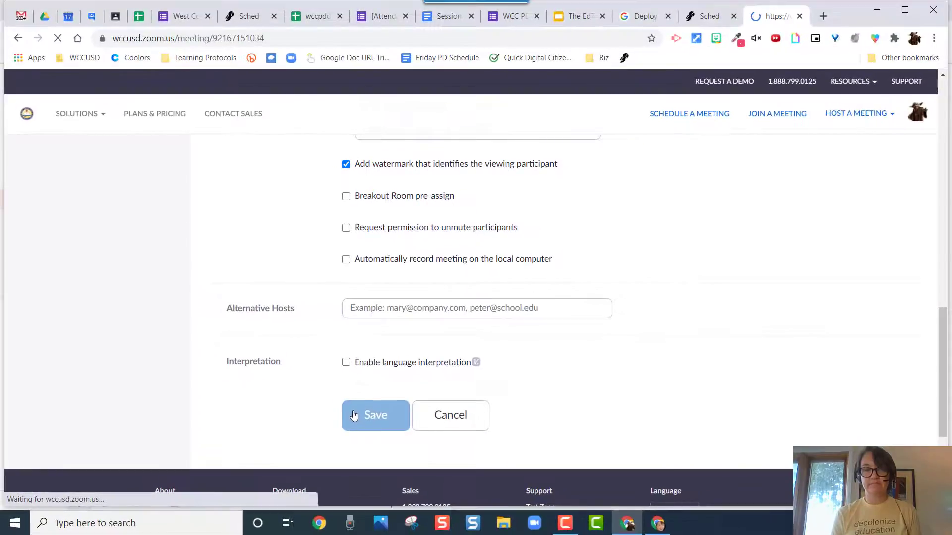
- Save My Meeting and return to the Upcoming list where it shows today at 11:00 AM
{"action": "left_click", "coordinate": [375, 415]}
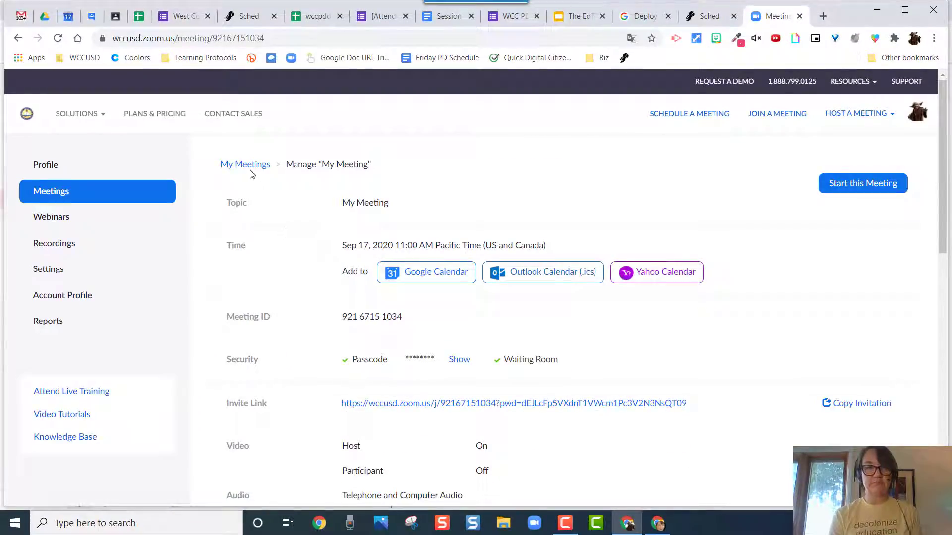
{"action": "left_click", "coordinate": [245, 165]}
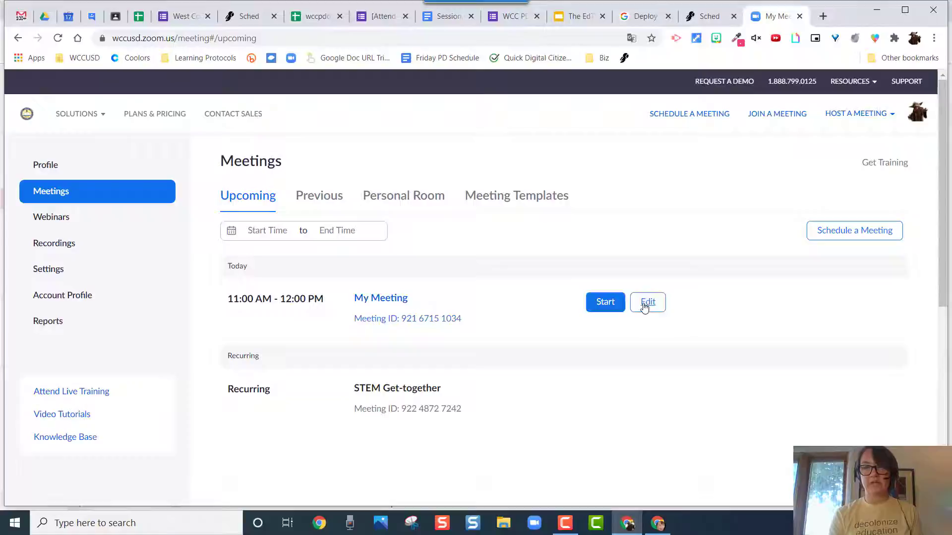
- Edit My Meeting and view its authentication choices, still Allow any Zoom Account to Join
{"action": "left_click", "coordinate": [647, 302]}
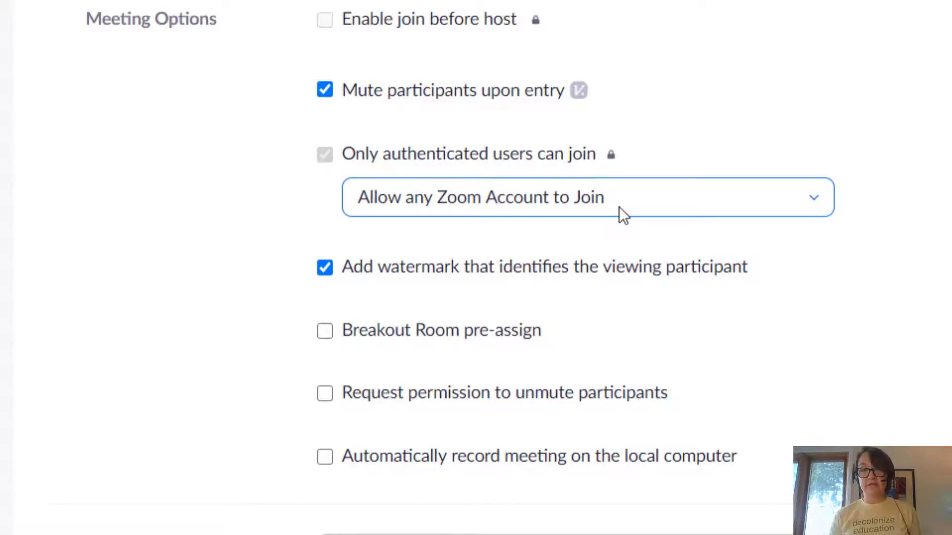
{"action": "left_click", "coordinate": [587, 197]}
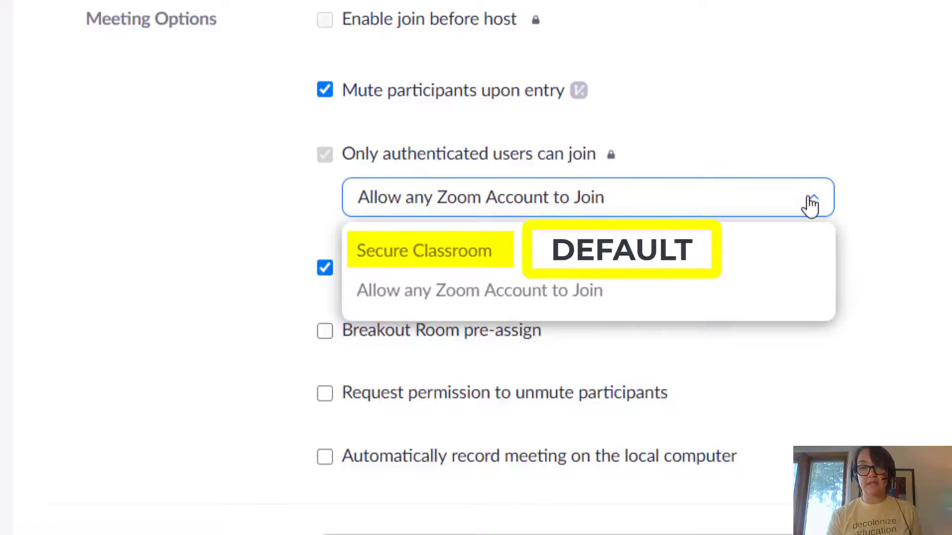